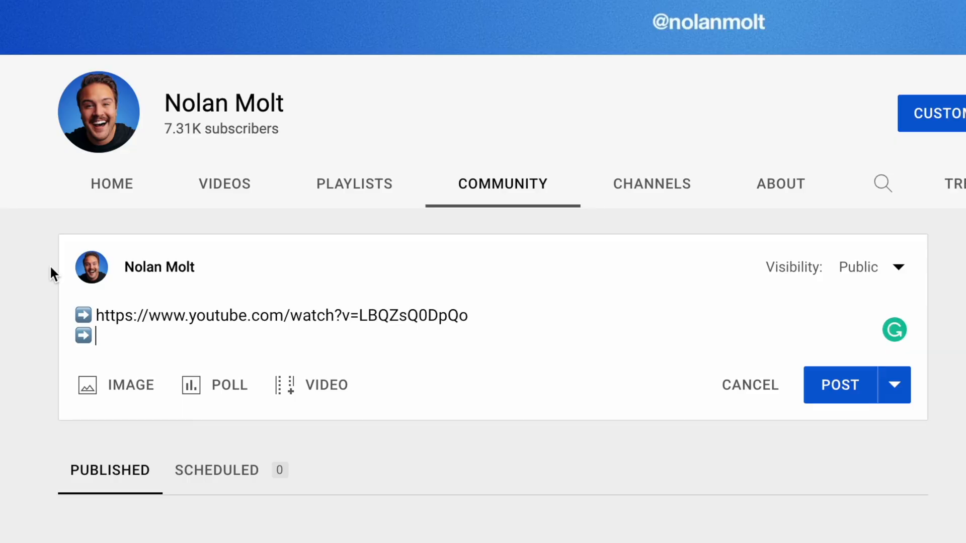
pyautogui.write('https://youtu.be/LBQZsQ0DpQo')
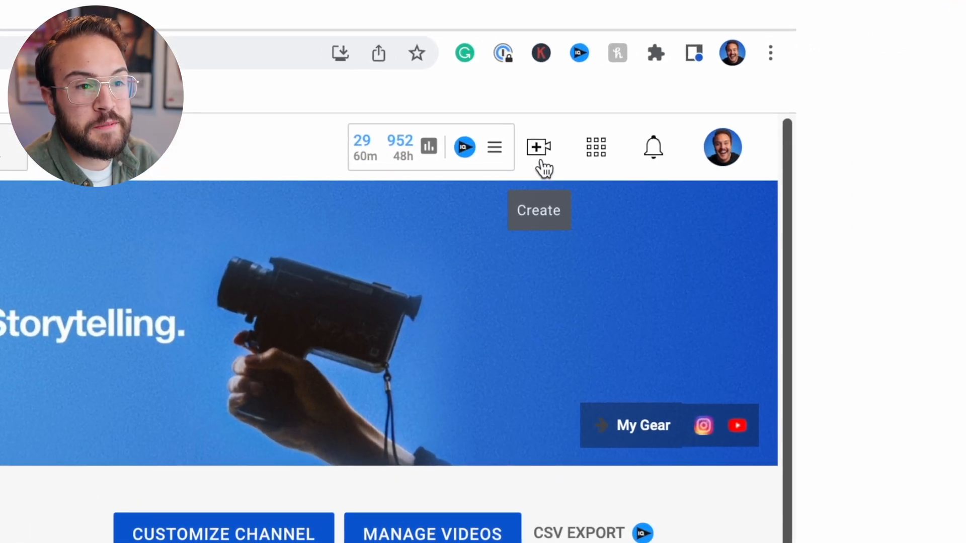
pyautogui.click(537, 148)
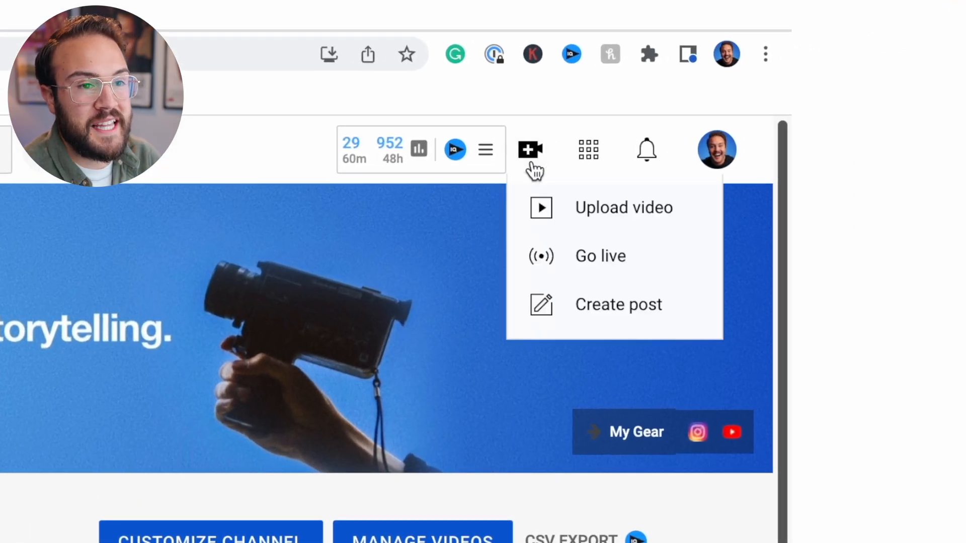
pyautogui.moveTo(595, 287)
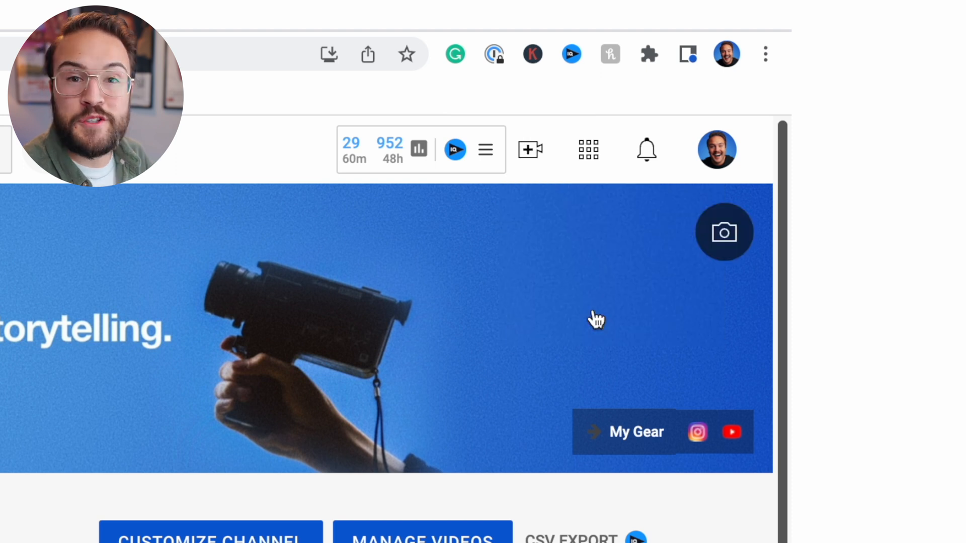
pyautogui.click(528, 150)
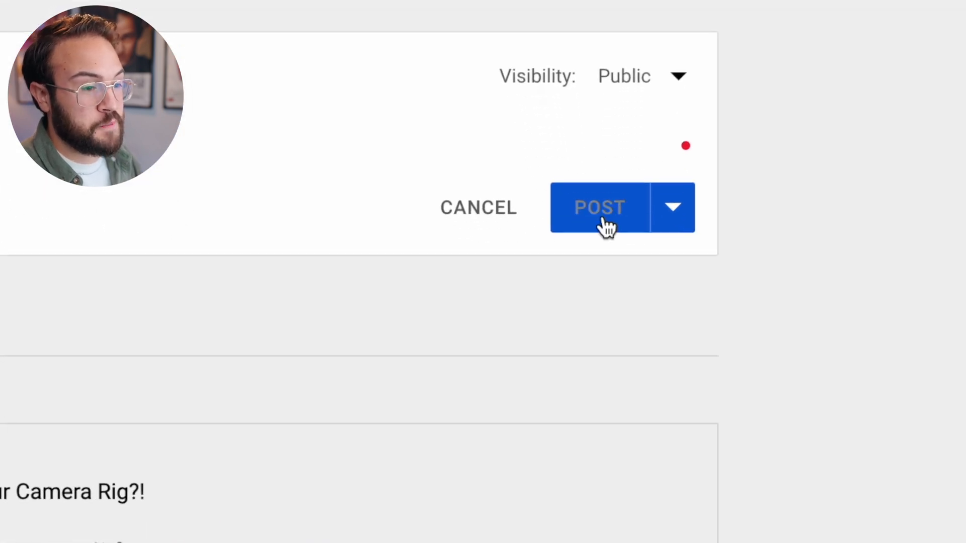
# - Reveal the Schedule post option from the arrow next to POST, keeping visibility Public
pyautogui.click(673, 207)
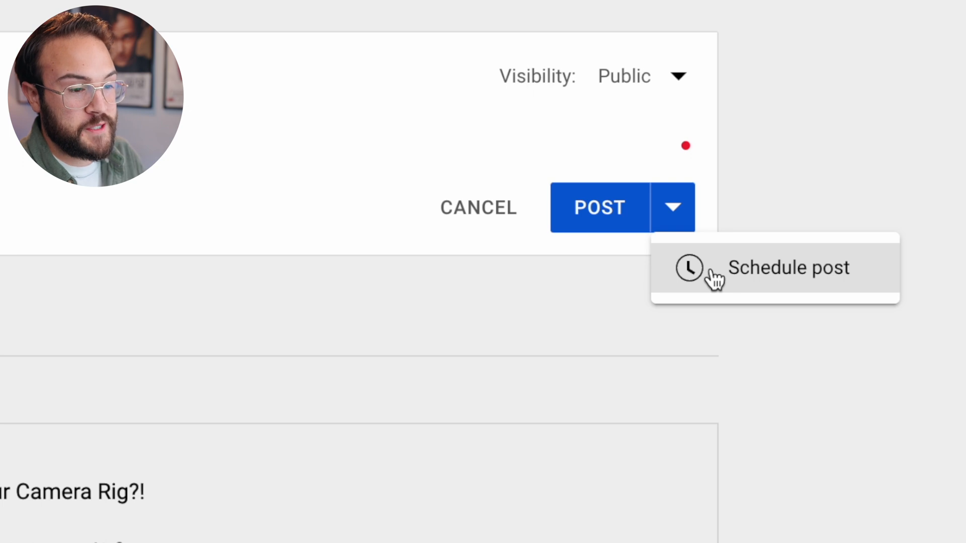
pyautogui.moveTo(657, 98)
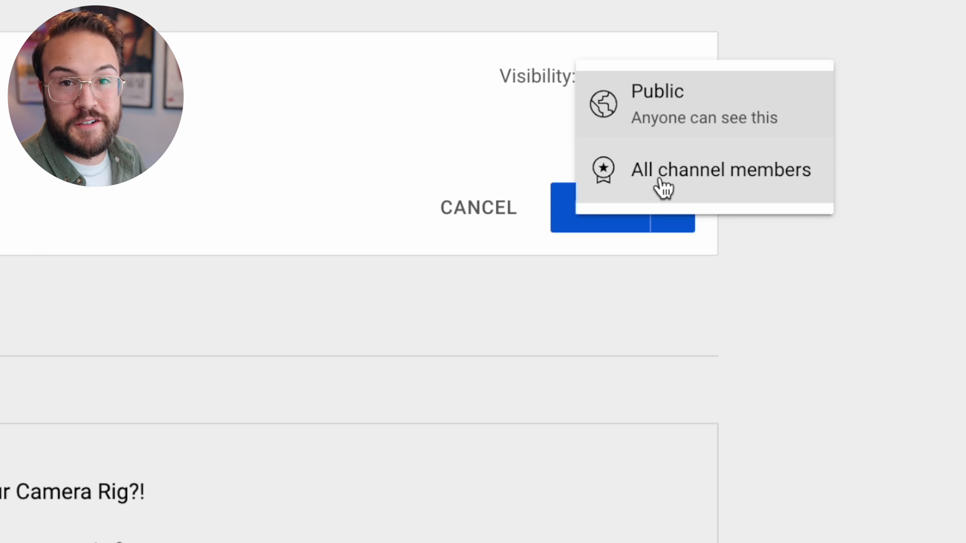
pyautogui.click(673, 207)
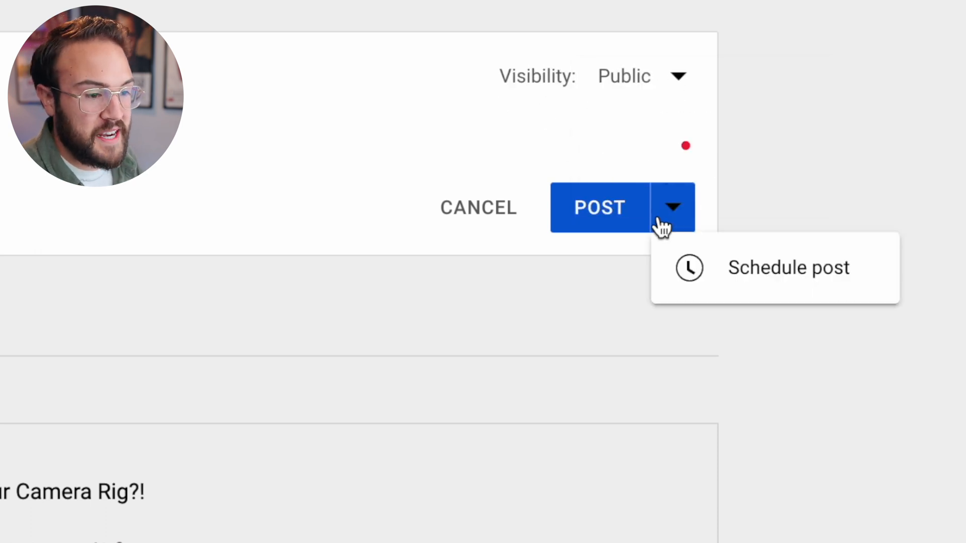
# - Schedule the hello post for Apr 8, 2022 at 11:45 AM and confirm
pyautogui.click(789, 268)
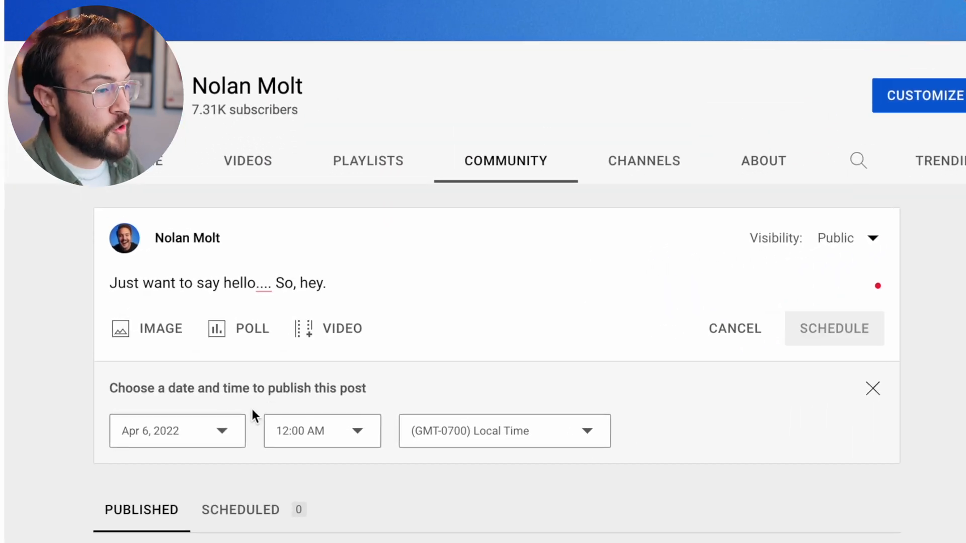
pyautogui.click(178, 430)
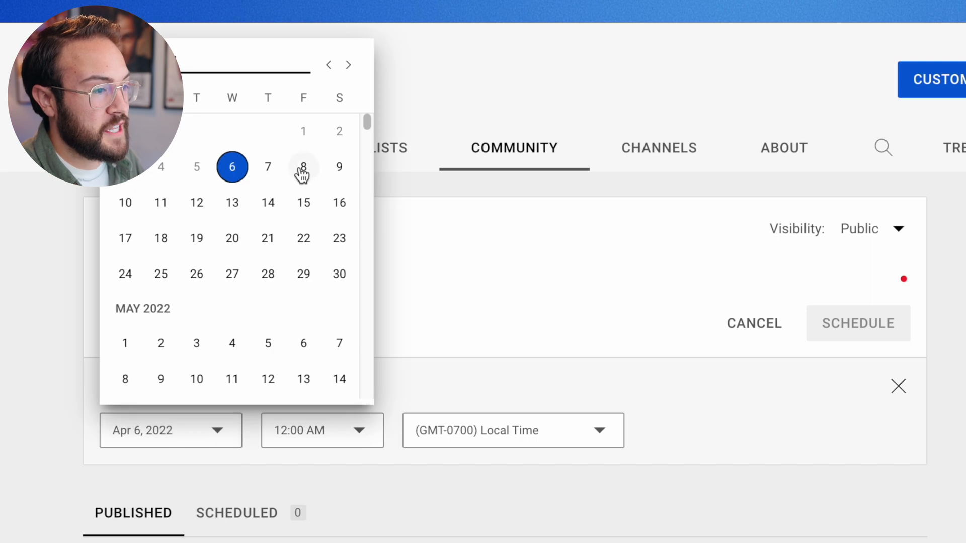
pyautogui.click(303, 167)
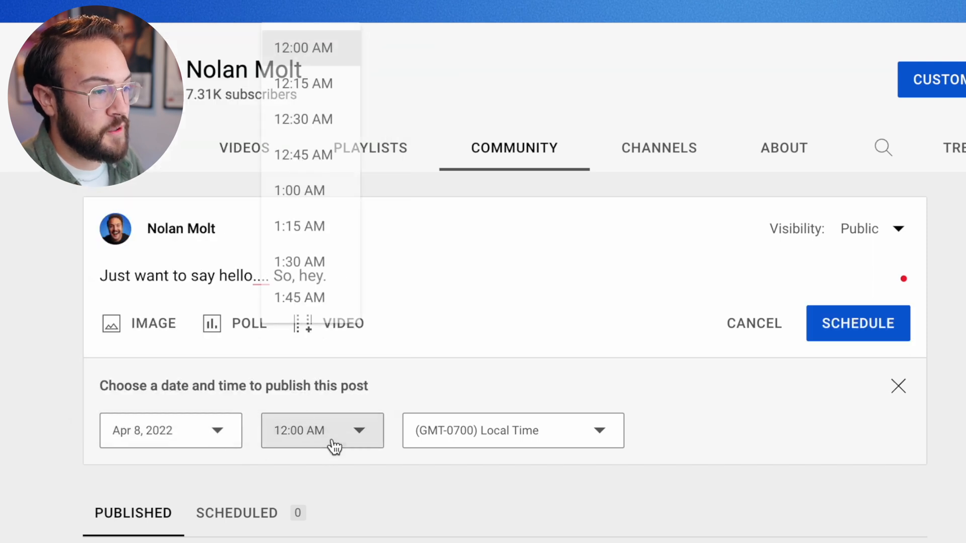
pyautogui.scroll(-3)
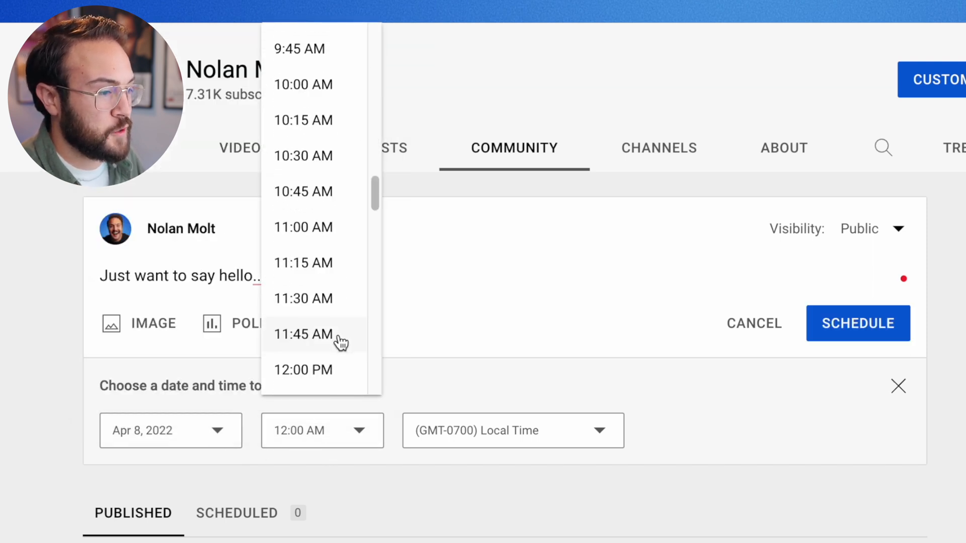
pyautogui.click(303, 334)
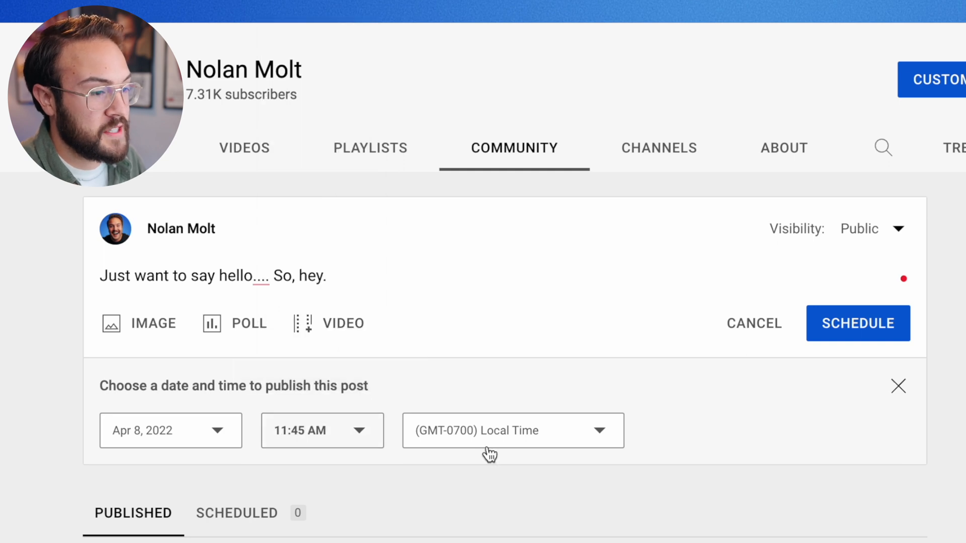
pyautogui.click(512, 431)
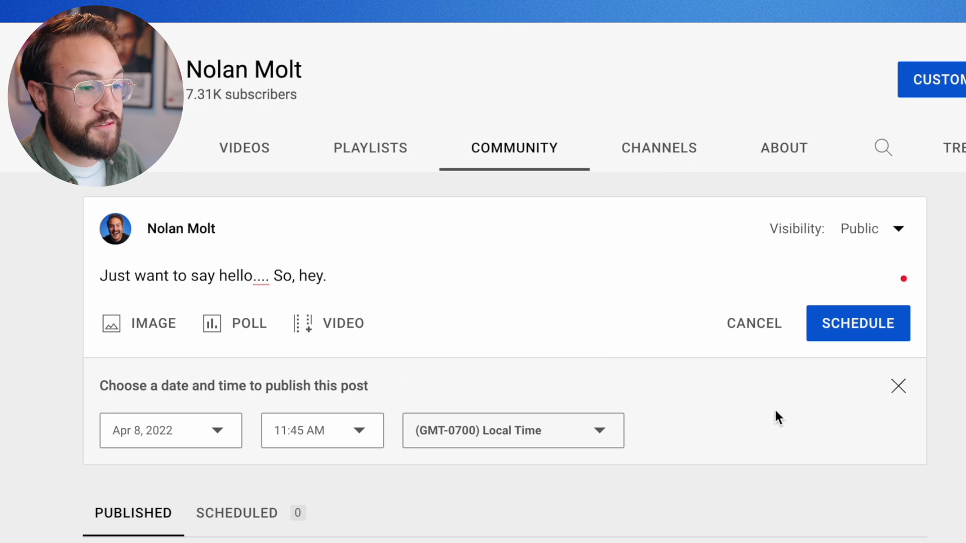
pyautogui.click(857, 323)
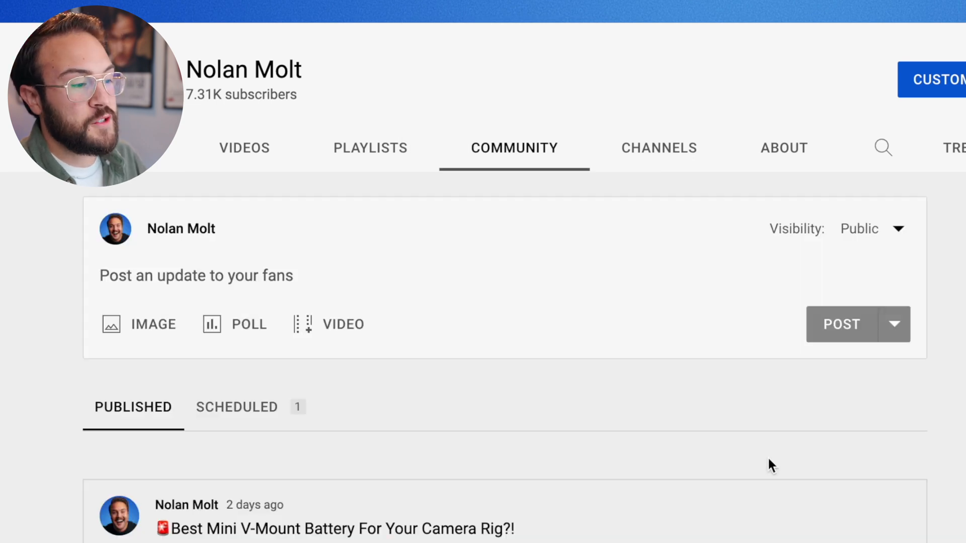
# - Show the SCHEDULED posts list with the hello post set for Apr 8, 2022, 11:45 AM
pyautogui.scroll(-3)
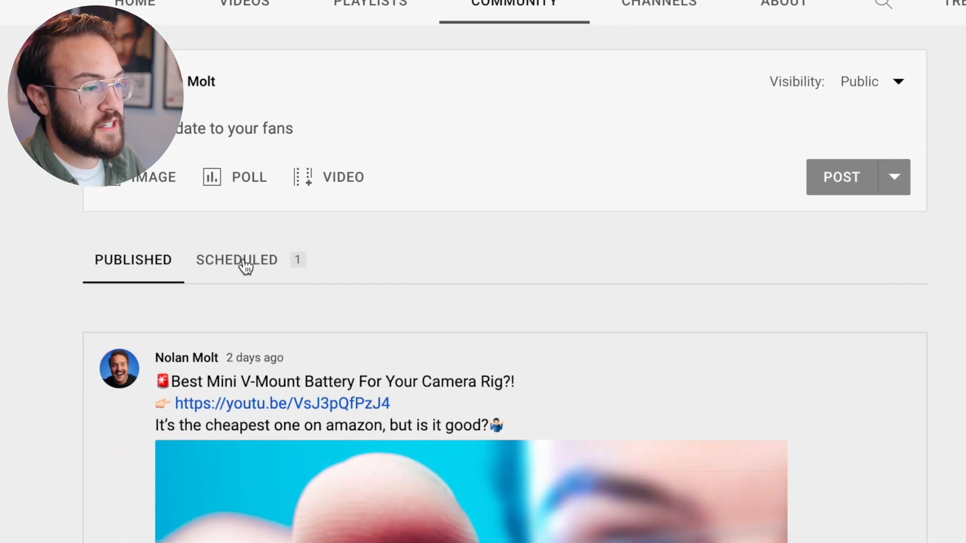
pyautogui.click(235, 259)
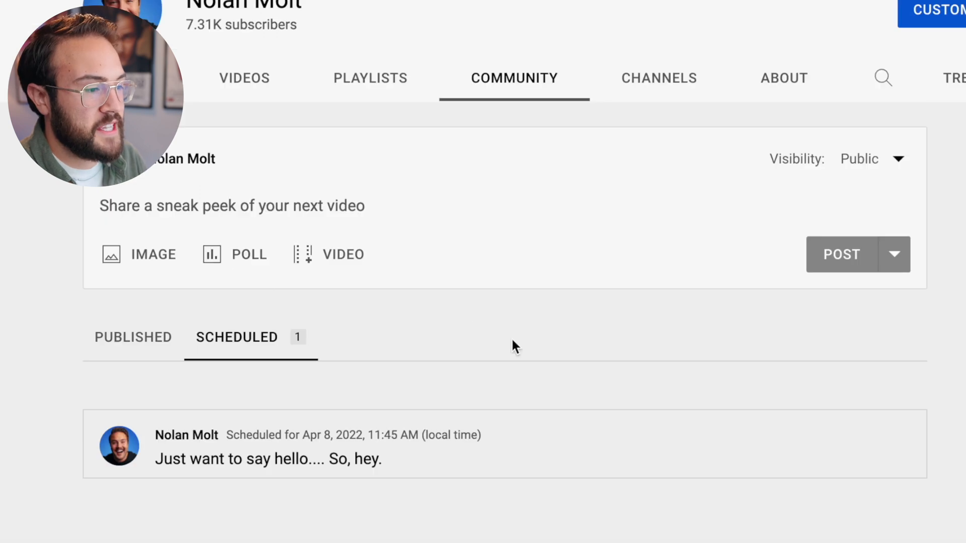
pyautogui.scroll(-3)
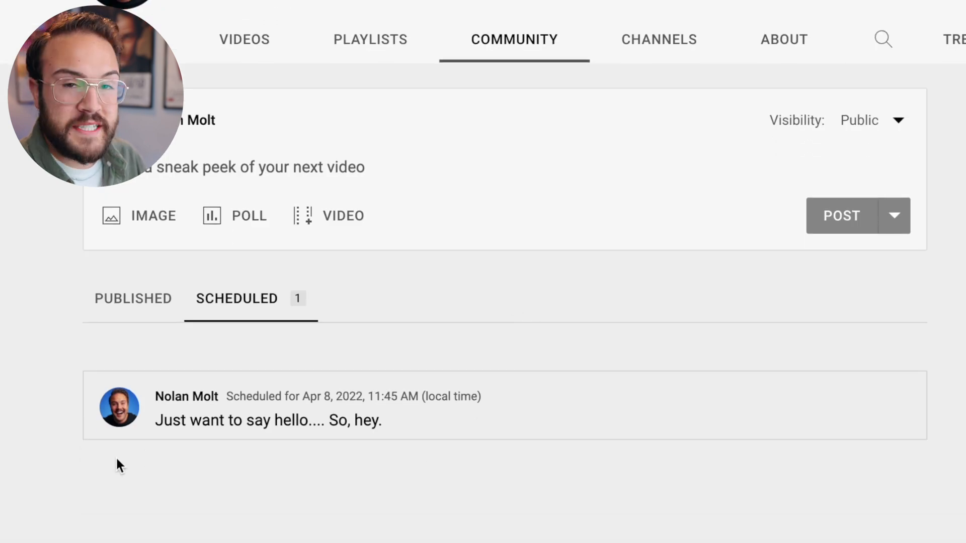
pyautogui.moveTo(344, 527)
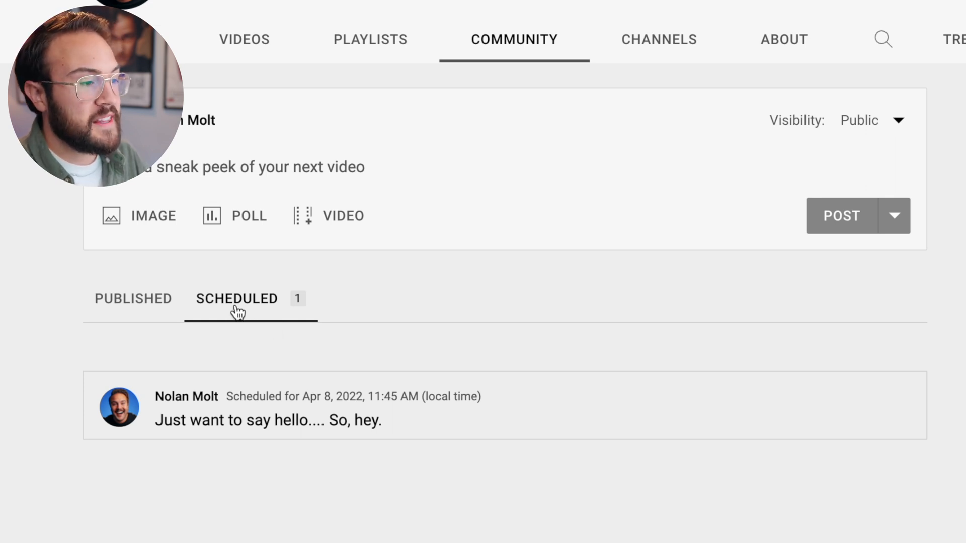
pyautogui.scroll(-3)
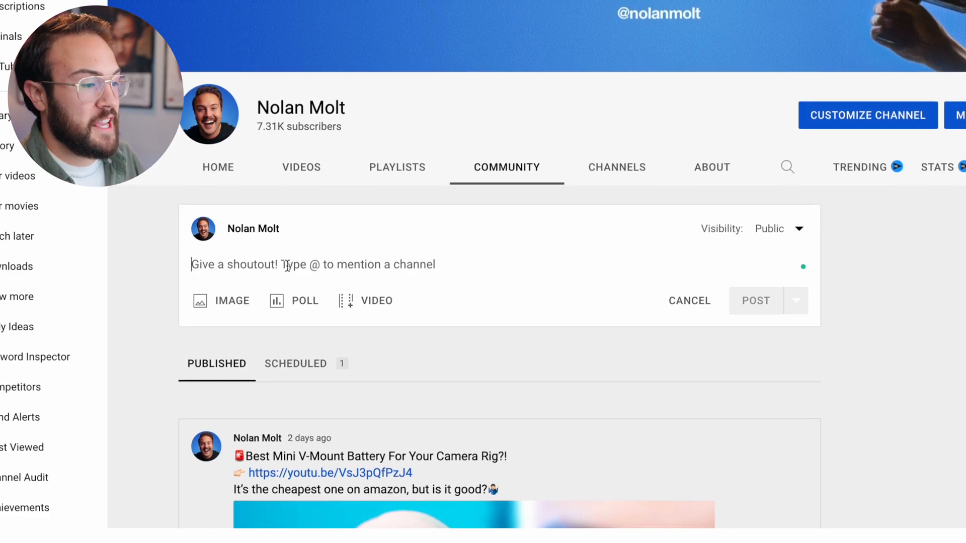
# - Start a new community post and expose the empty image drag-and-drop upload area
pyautogui.click(221, 301)
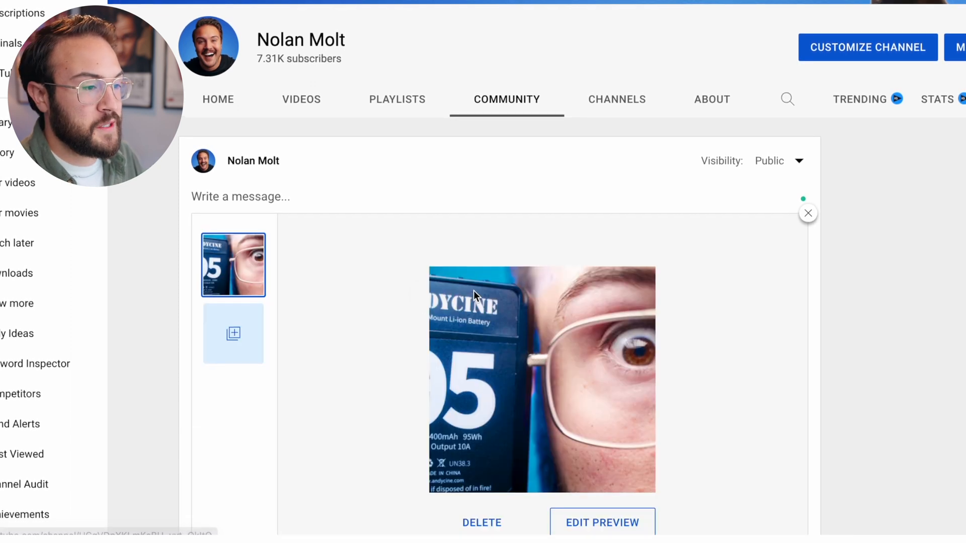
pyautogui.scroll(-3)
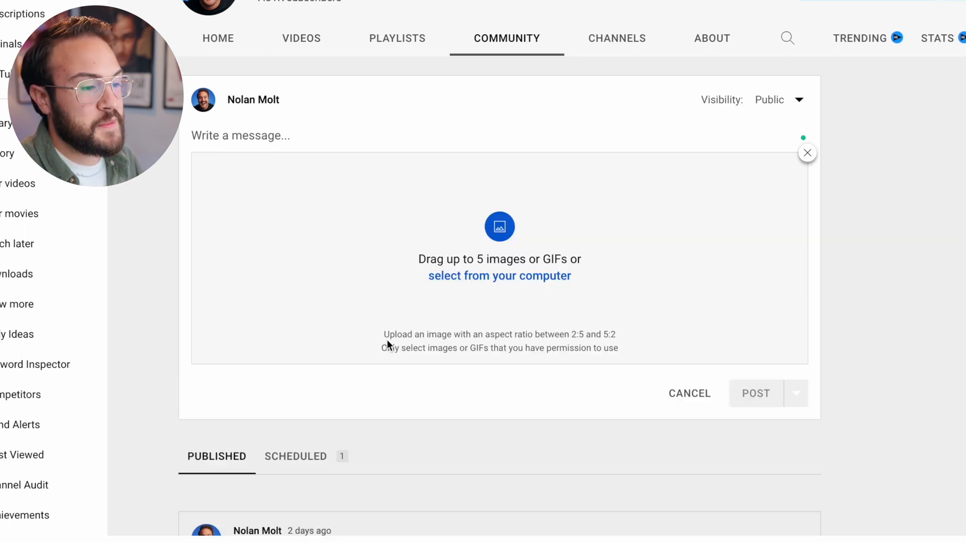
pyautogui.moveTo(387, 345); pyautogui.dragTo(616, 348)
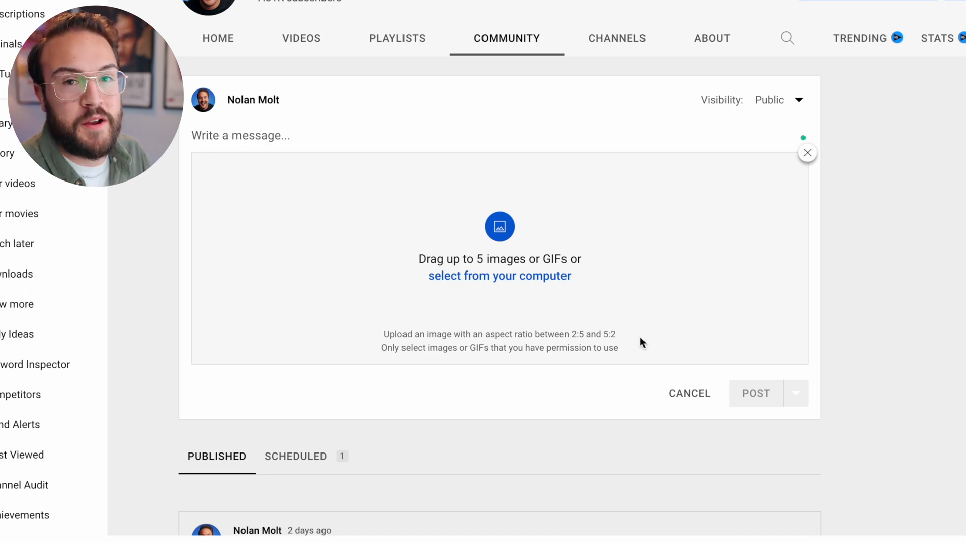
# - Attach the three Mini V Mount battery JPGs from the computer
pyautogui.click(500, 276)
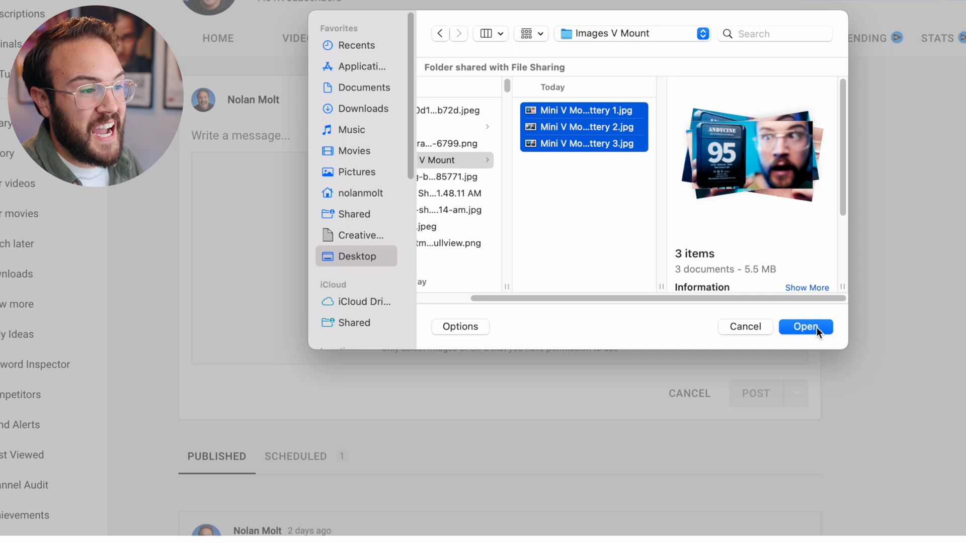
pyautogui.click(805, 326)
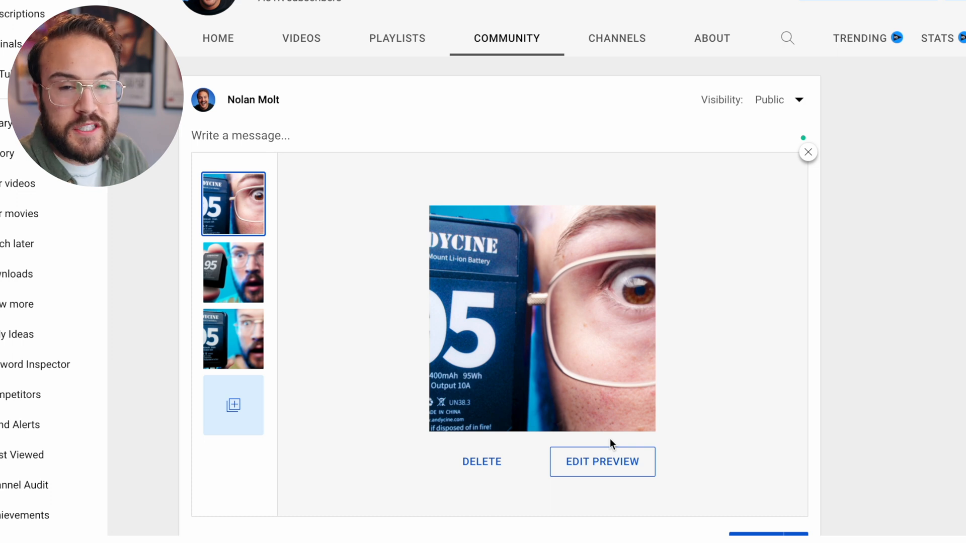
# - Reposition and save the square preview crop of the first battery photo
pyautogui.click(602, 462)
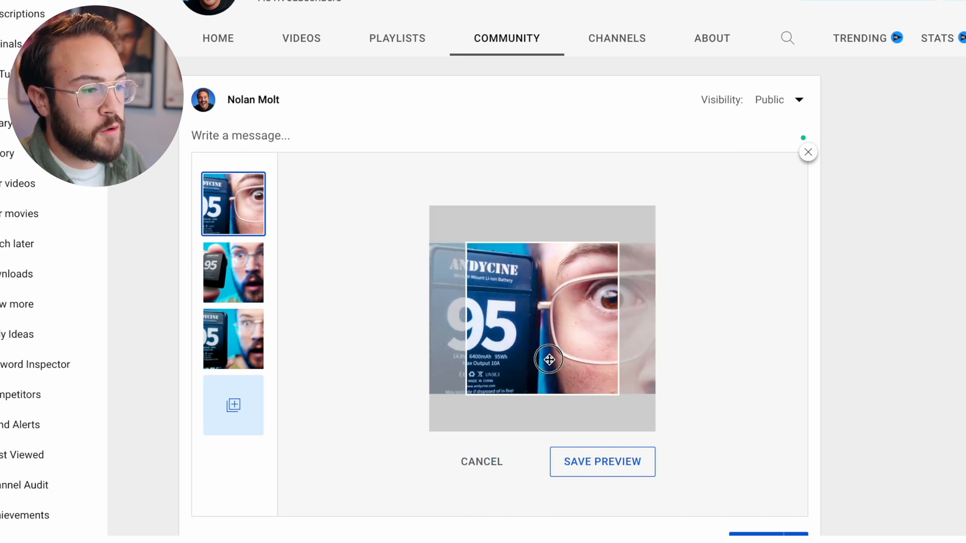
pyautogui.moveTo(548, 360); pyautogui.dragTo(569, 358)
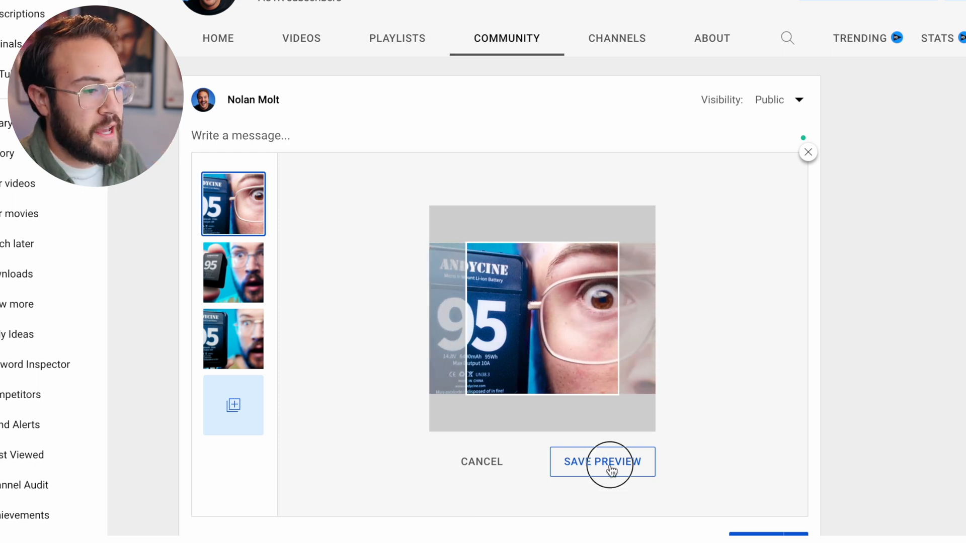
pyautogui.click(601, 462)
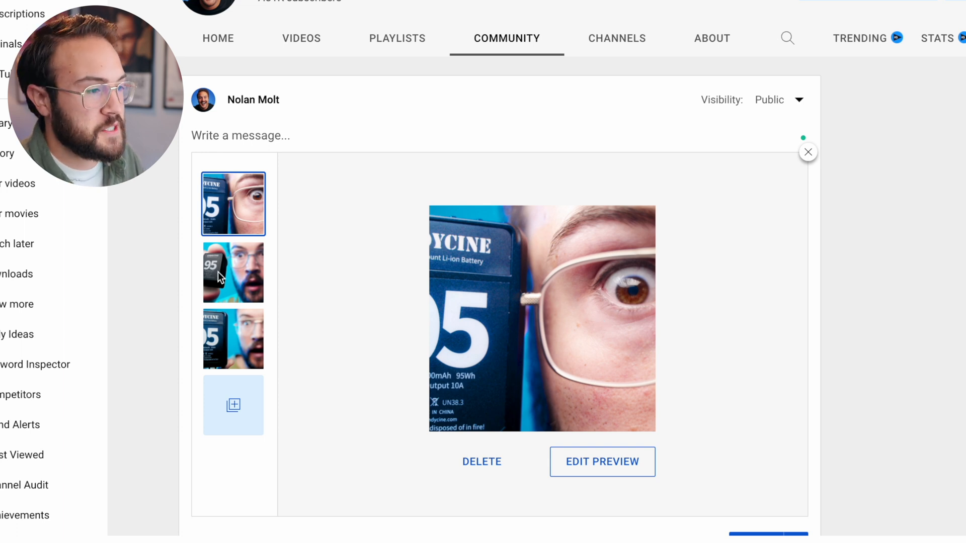
# - Adjust and save the preview crops of the remaining battery photos
pyautogui.click(233, 270)
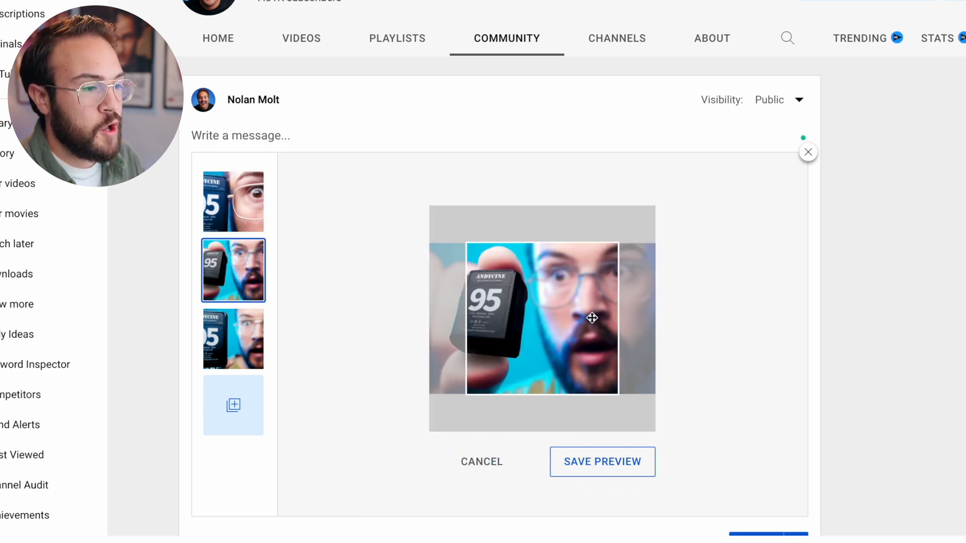
pyautogui.click(602, 462)
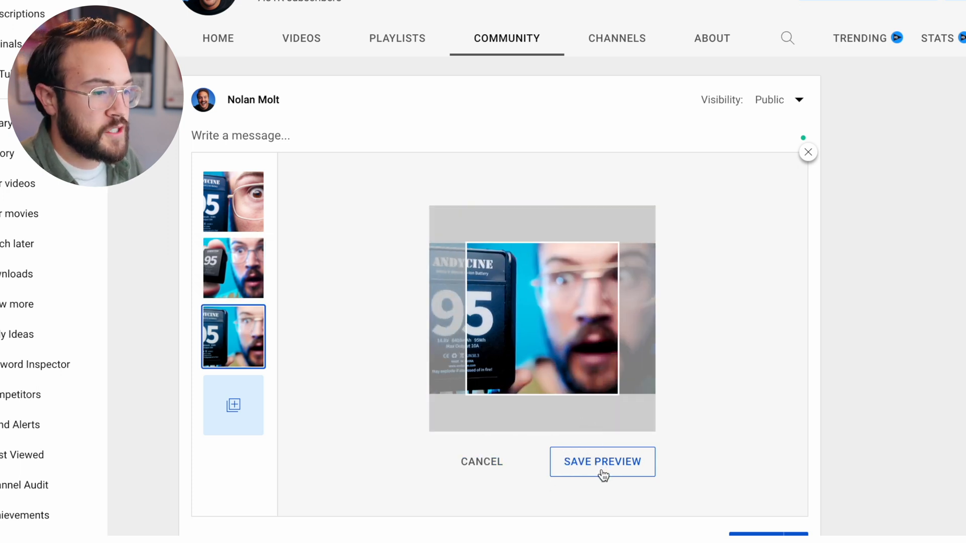
pyautogui.click(601, 462)
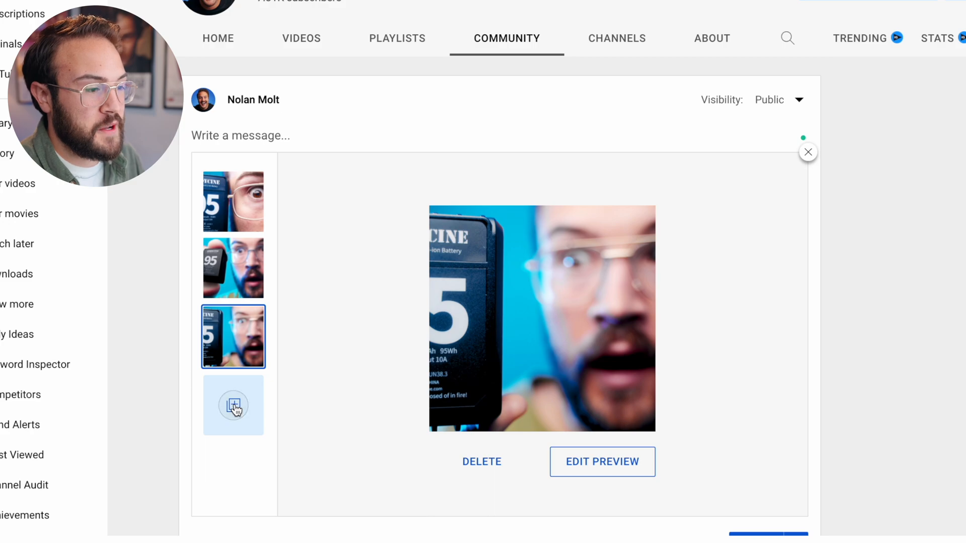
# - Attach a GIF as a fourth image, then discard the whole image post draft
pyautogui.click(232, 405)
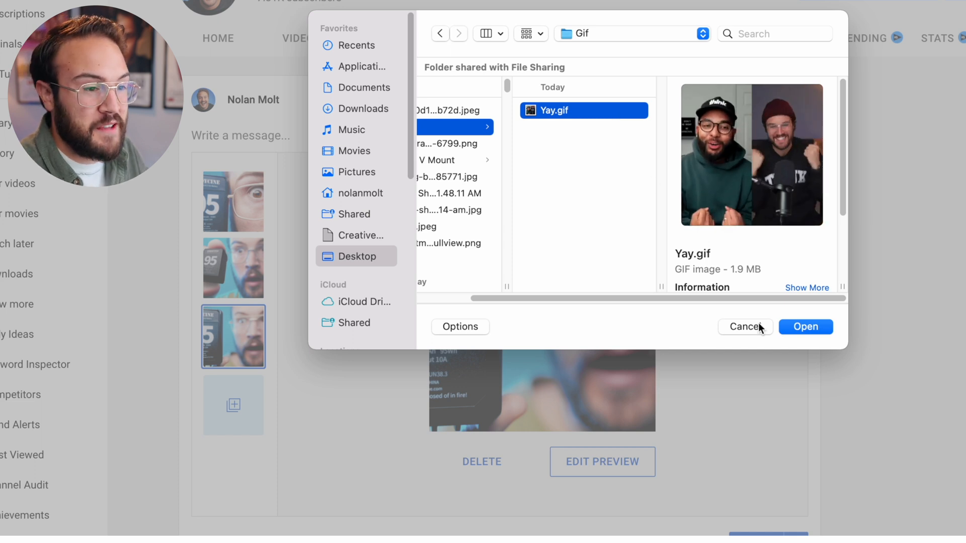
pyautogui.click(805, 326)
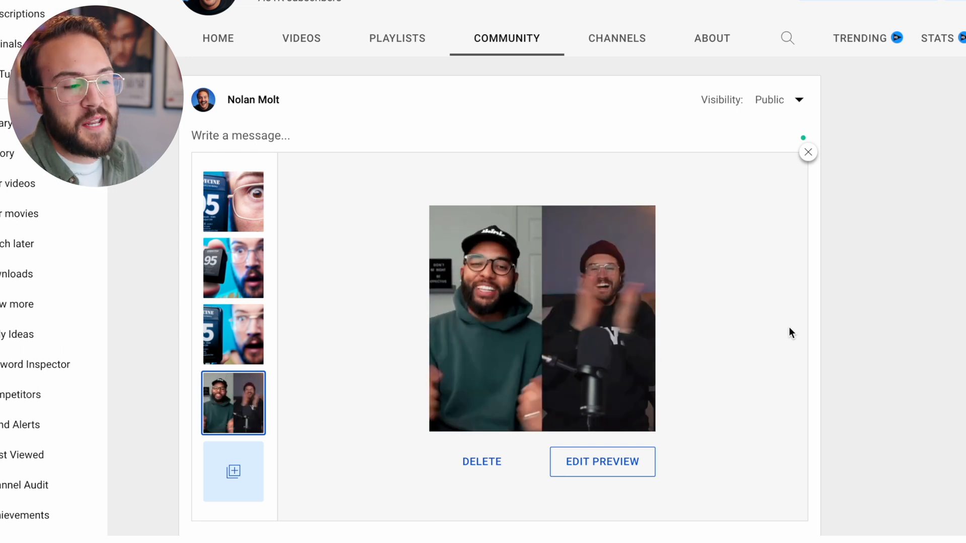
pyautogui.click(808, 152)
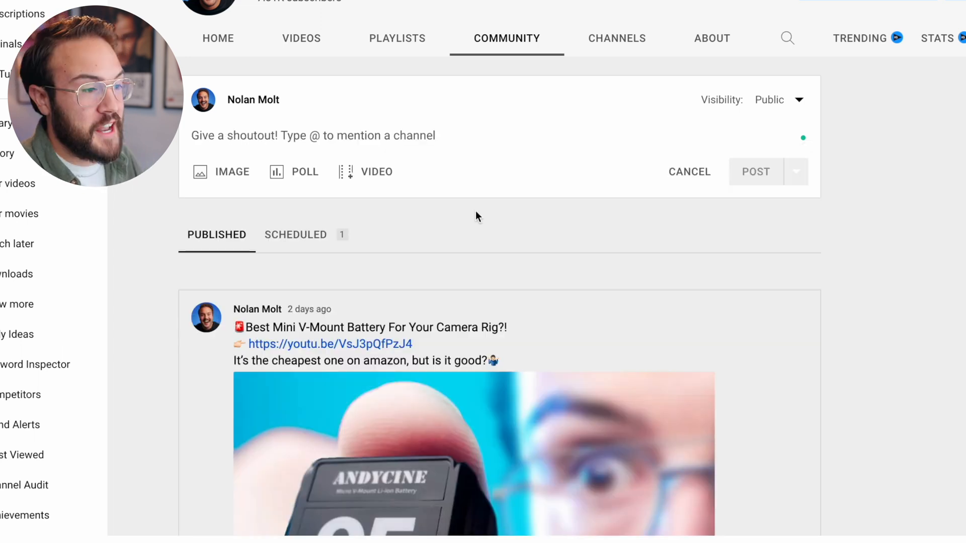
# - Draft the poll 'Who's the greatest filmmaker alive?' with five director options, then go to Studio's dashboard
pyautogui.click(304, 172)
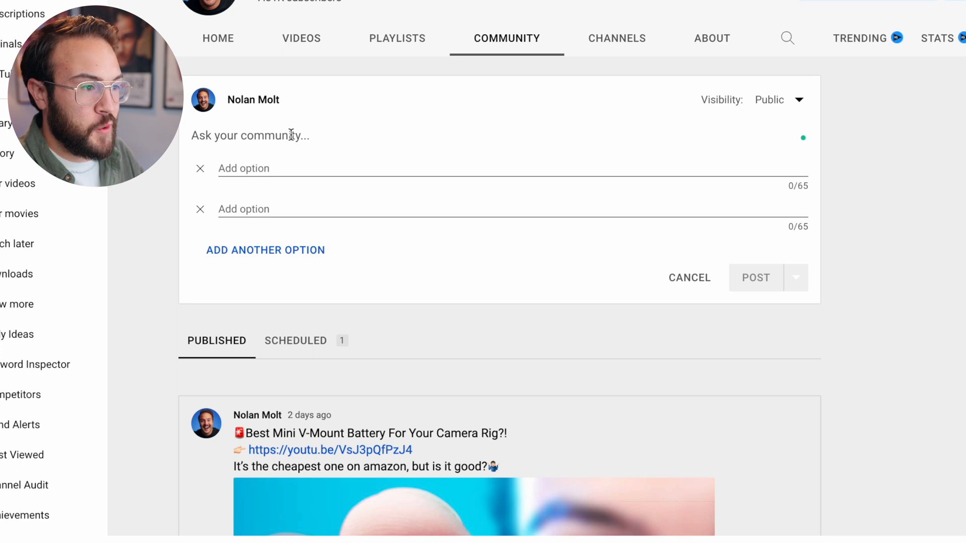
pyautogui.write("Who's the greatest filmmaker alive?")
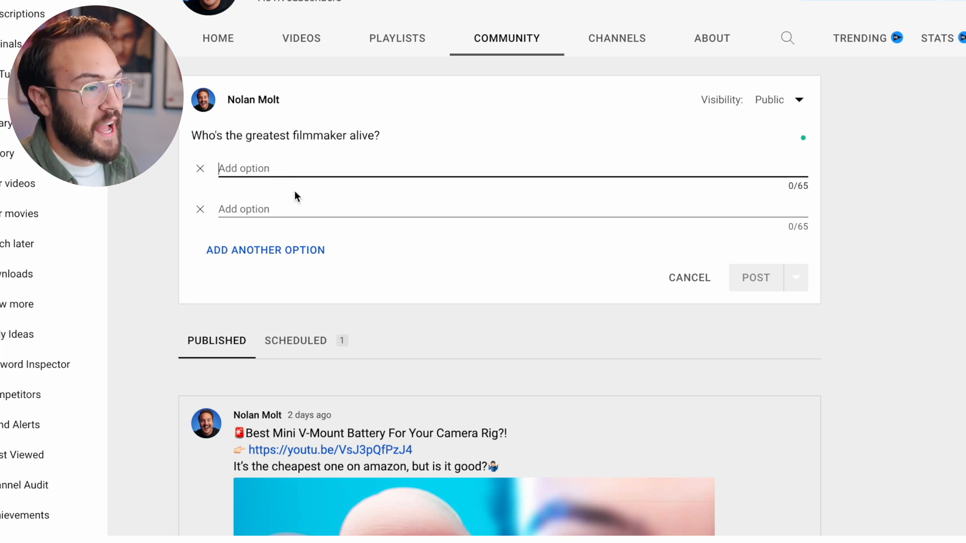
pyautogui.moveTo(282, 250)
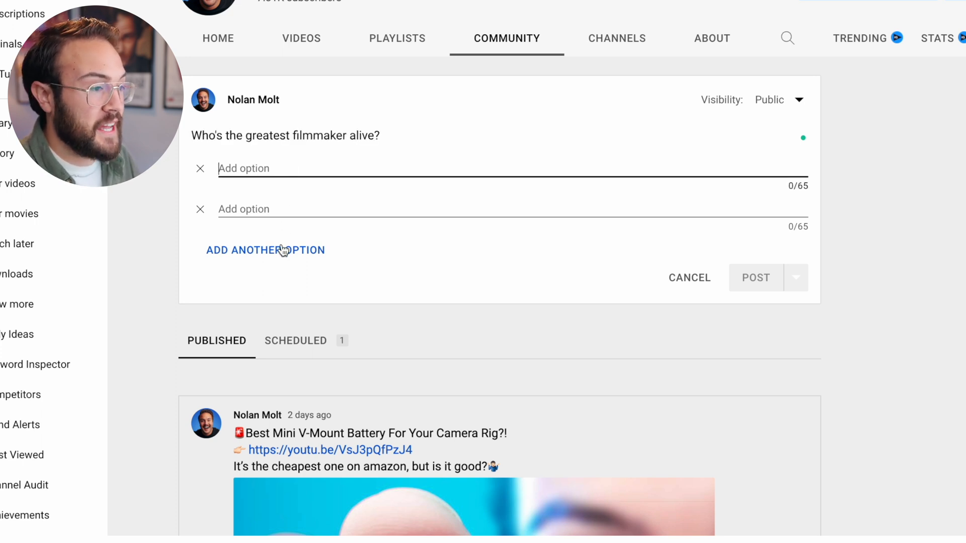
pyautogui.click(265, 250)
pyautogui.write('Francis Ford Coppola')
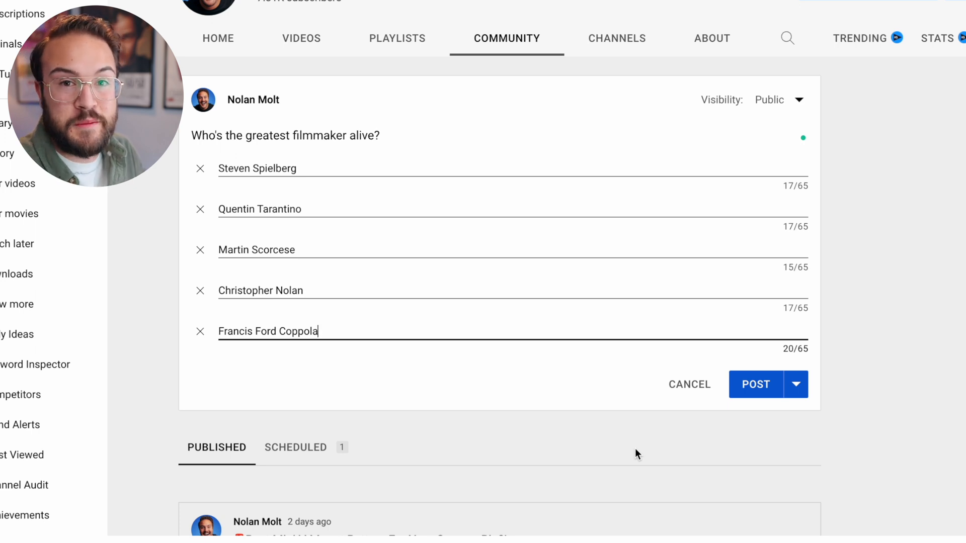
pyautogui.click(689, 385)
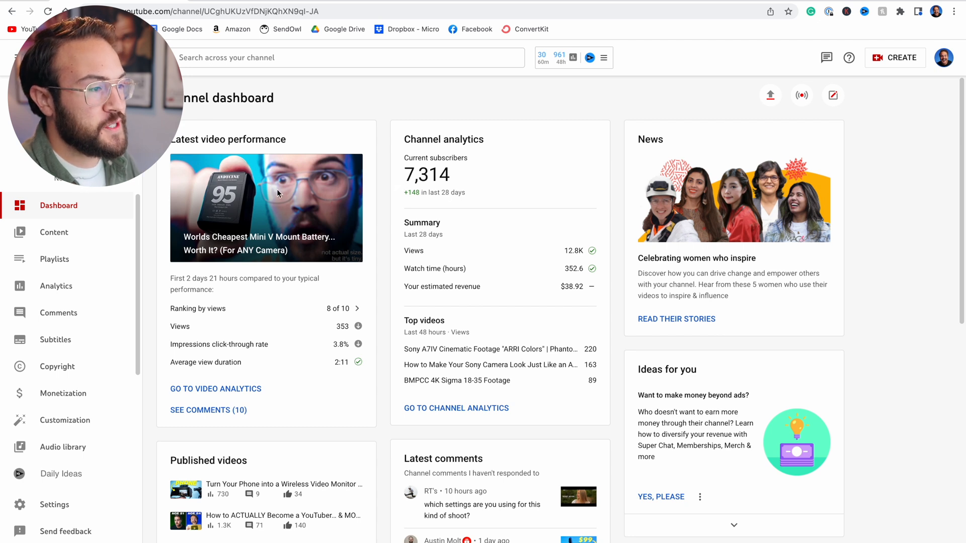
# - Show the Posts tab of channel content listing the scheduled hello post and the poll
pyautogui.click(53, 232)
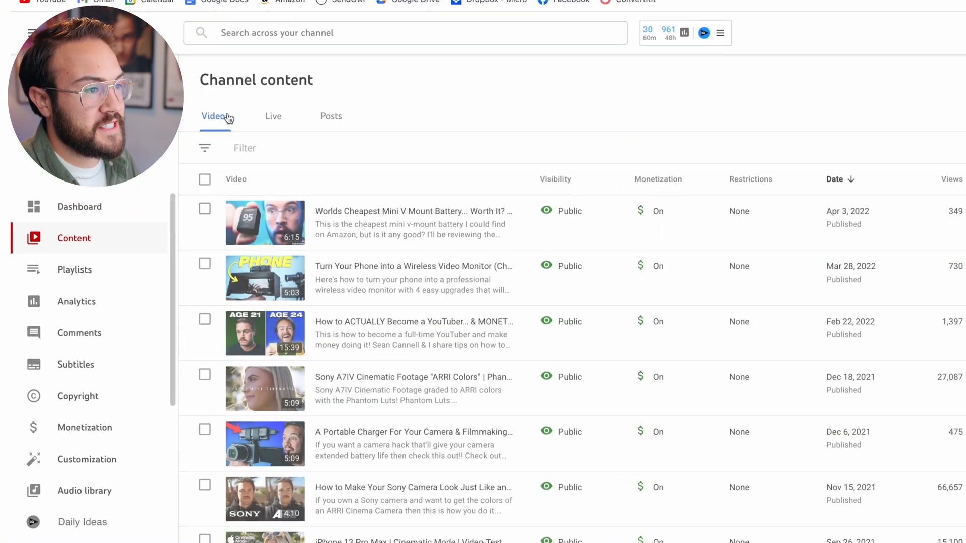
pyautogui.click(331, 116)
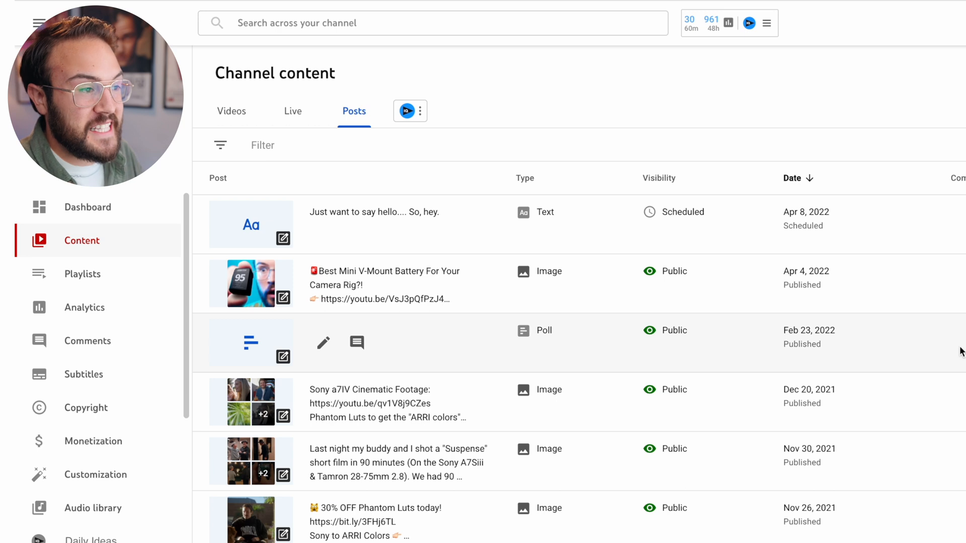
pyautogui.scroll(-3)
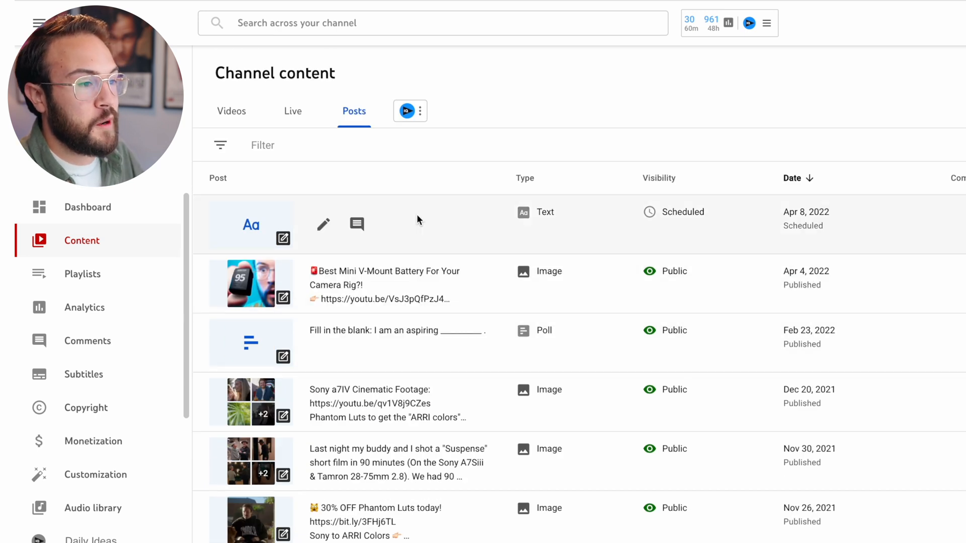
pyautogui.moveTo(663, 221)
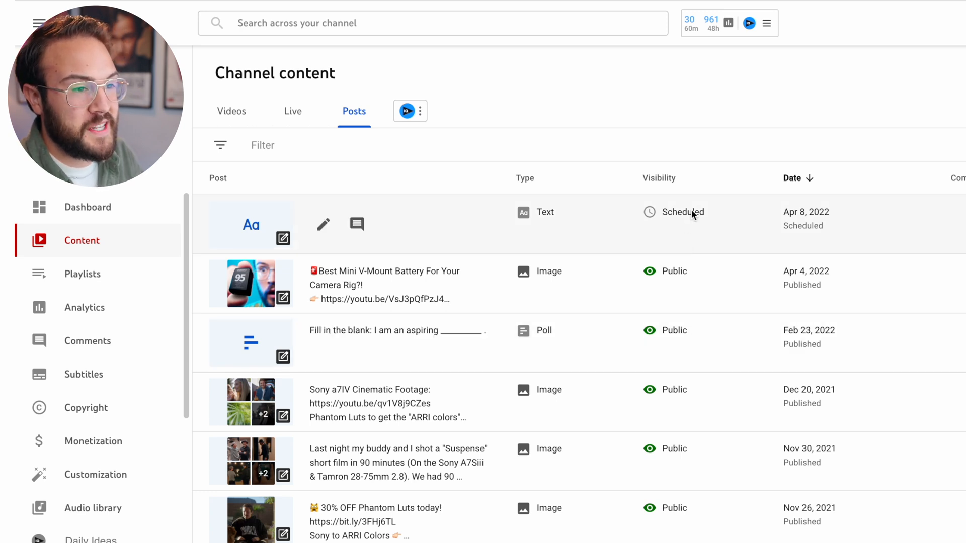
pyautogui.moveTo(685, 223)
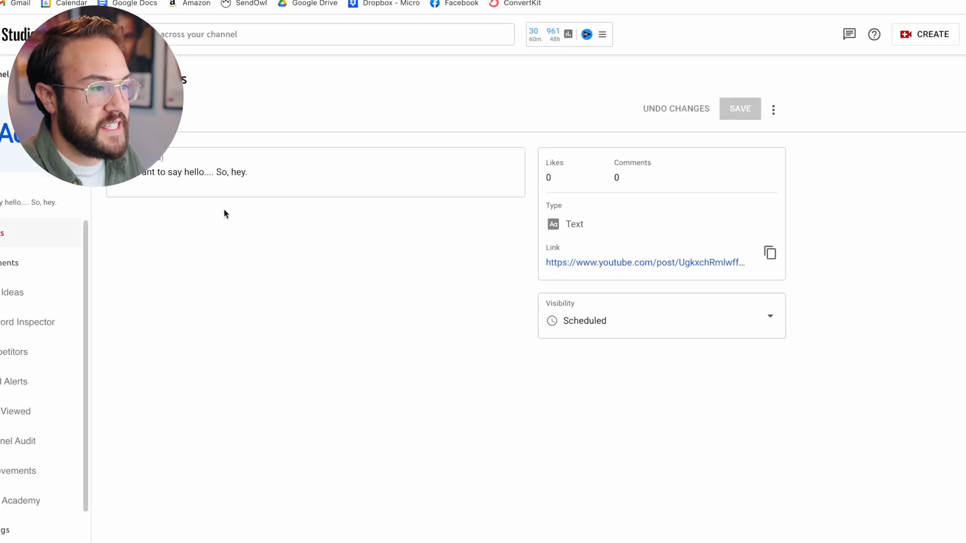
# - Delete the scheduled hello post forever from its more-actions menu, acknowledging the deletion is permanent
pyautogui.click(772, 108)
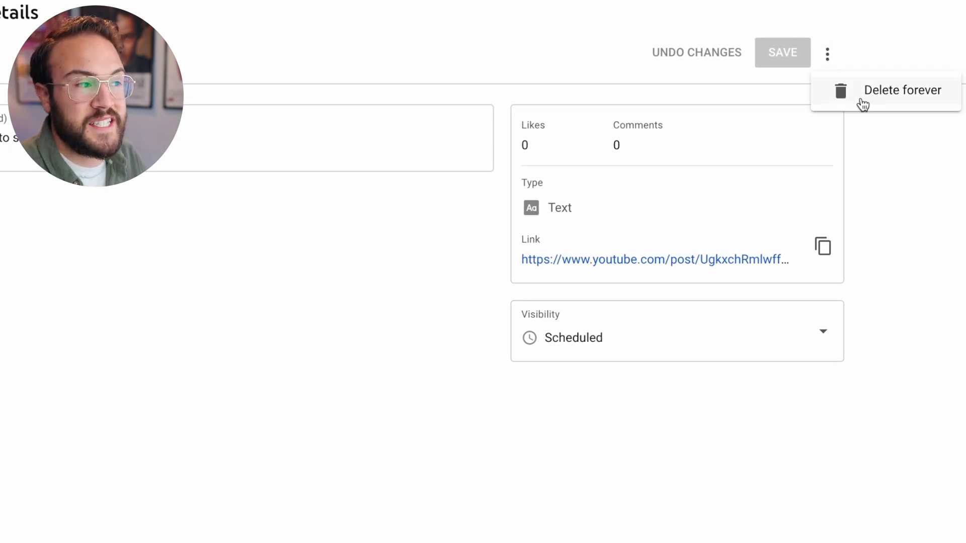
pyautogui.click(902, 90)
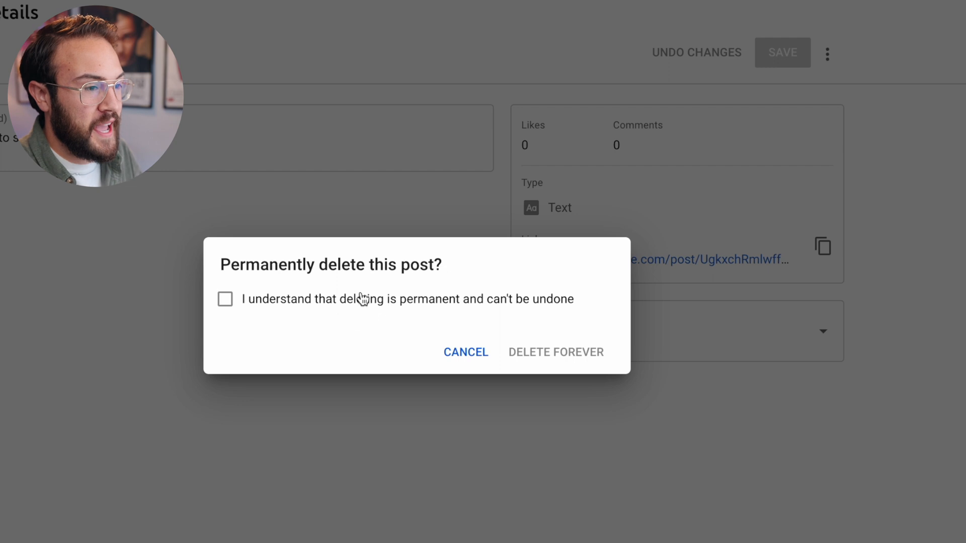
pyautogui.click(225, 298)
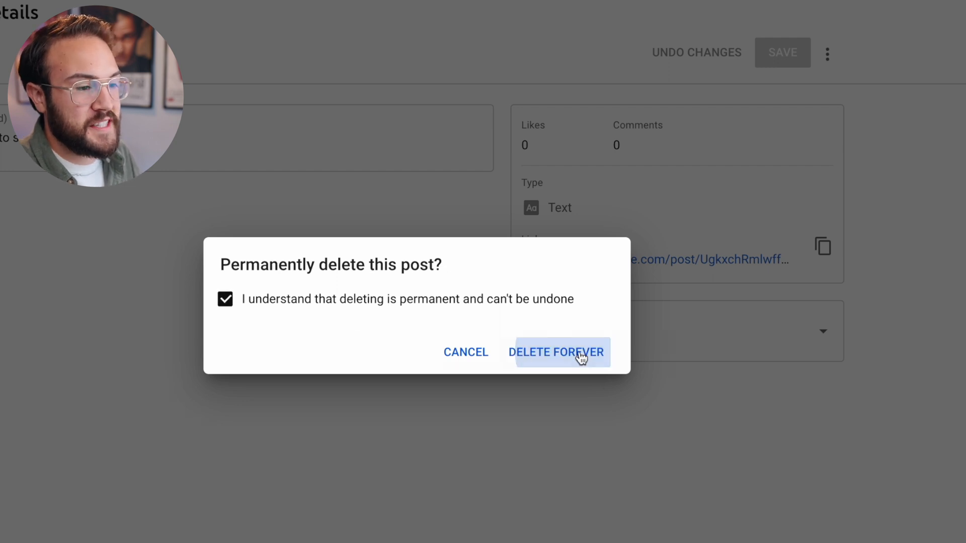
pyautogui.click(556, 352)
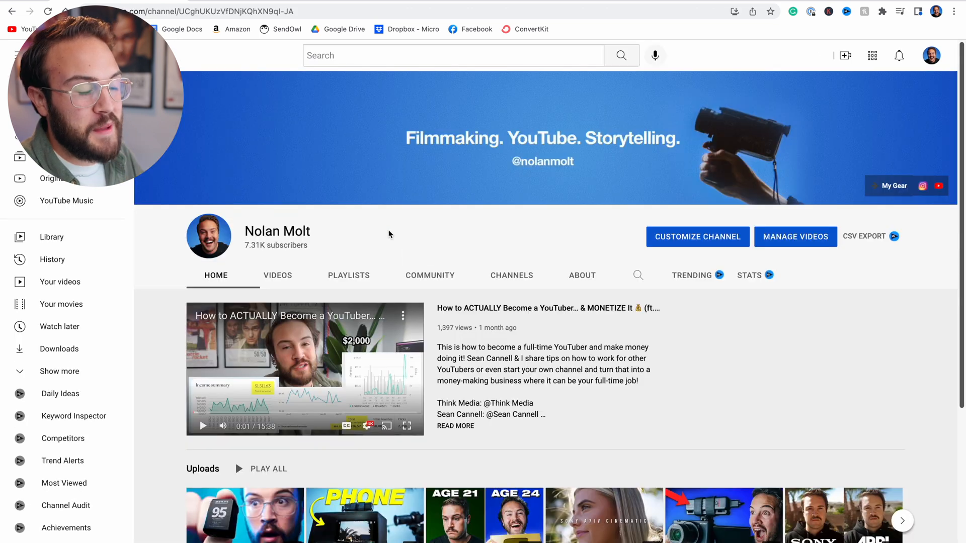
# - Go to the channel's Community page, which now shows zero scheduled posts, and start a new post
pyautogui.click(429, 274)
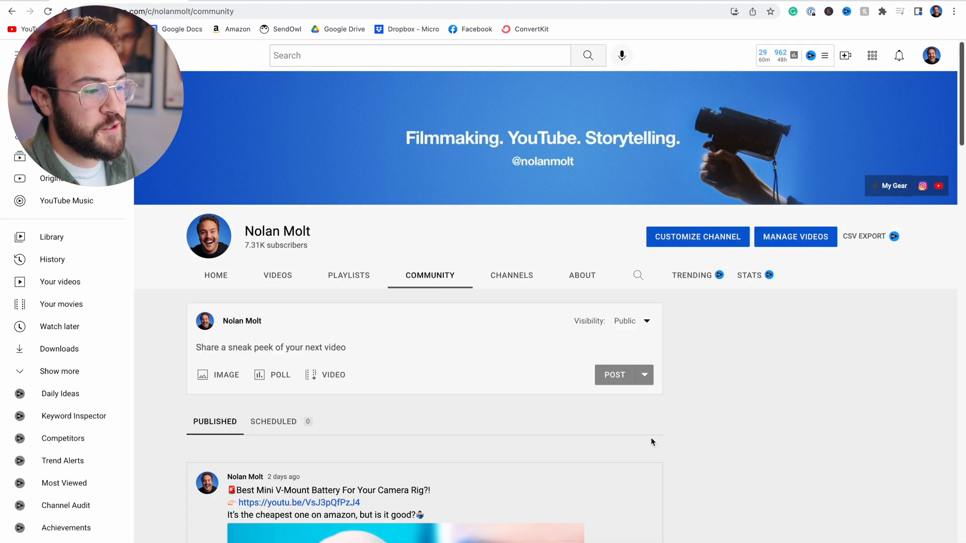
pyautogui.scroll(-3)
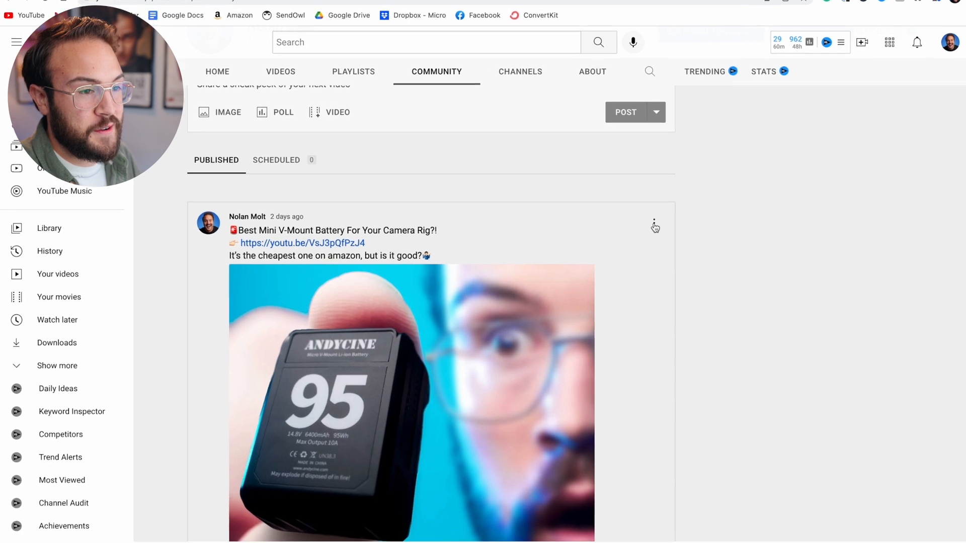
pyautogui.click(654, 226)
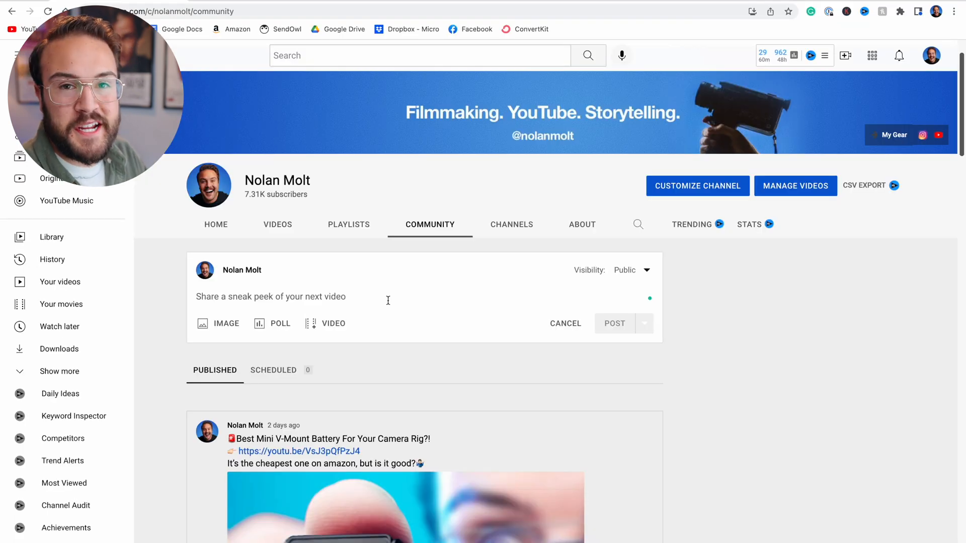
pyautogui.moveTo(333, 323)
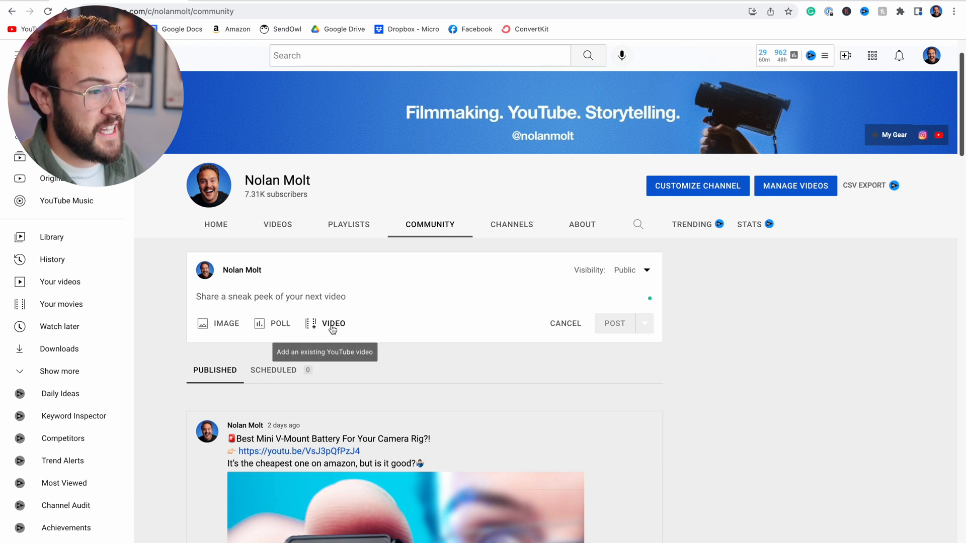
pyautogui.click(333, 323)
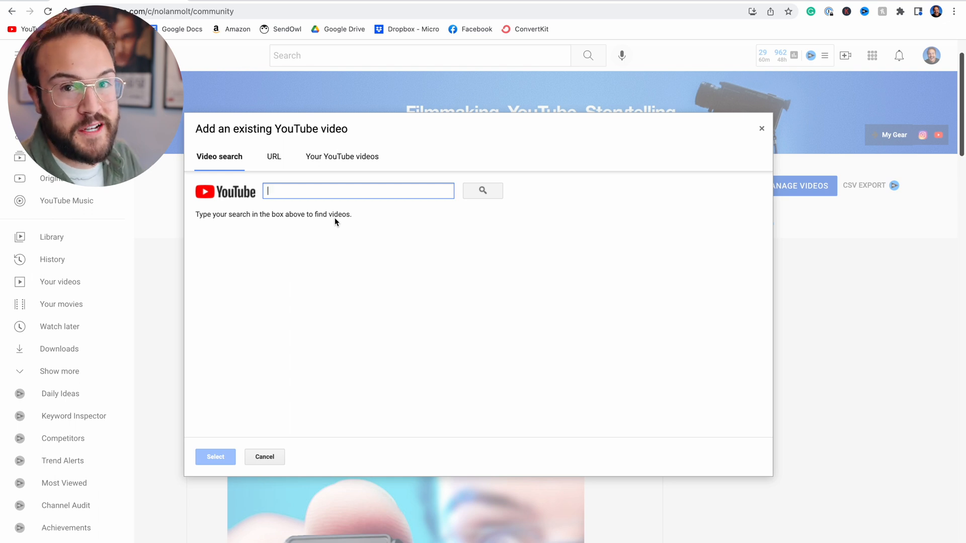
pyautogui.click(342, 157)
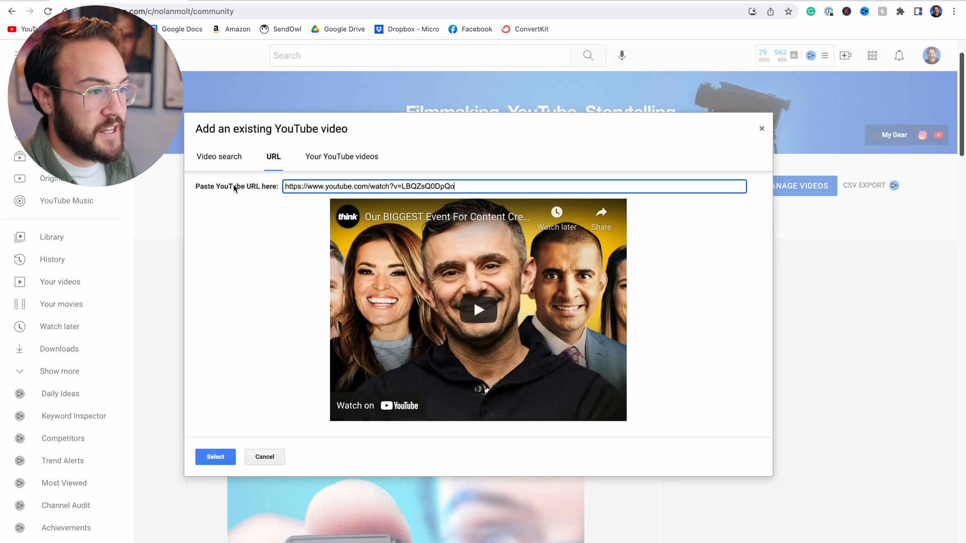
pyautogui.moveTo(215, 363)
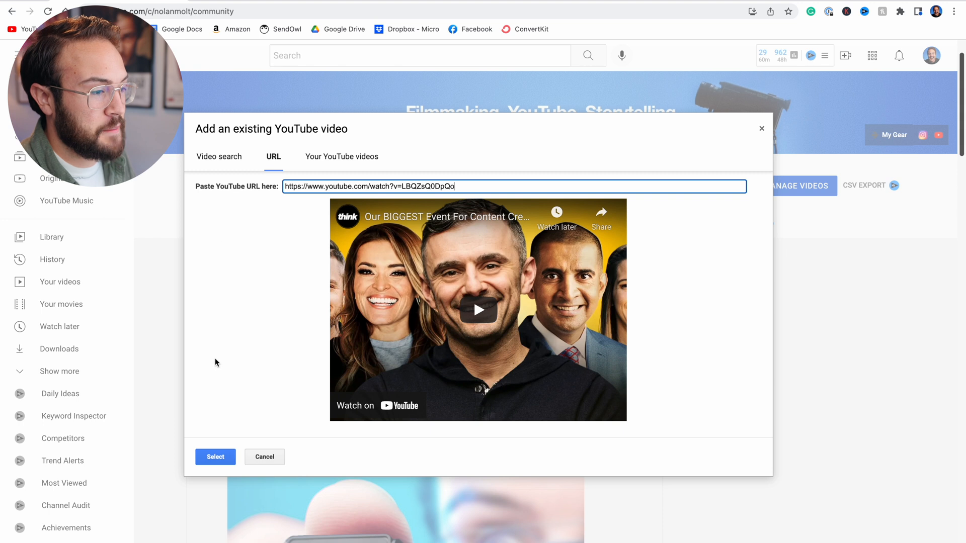
pyautogui.click(215, 457)
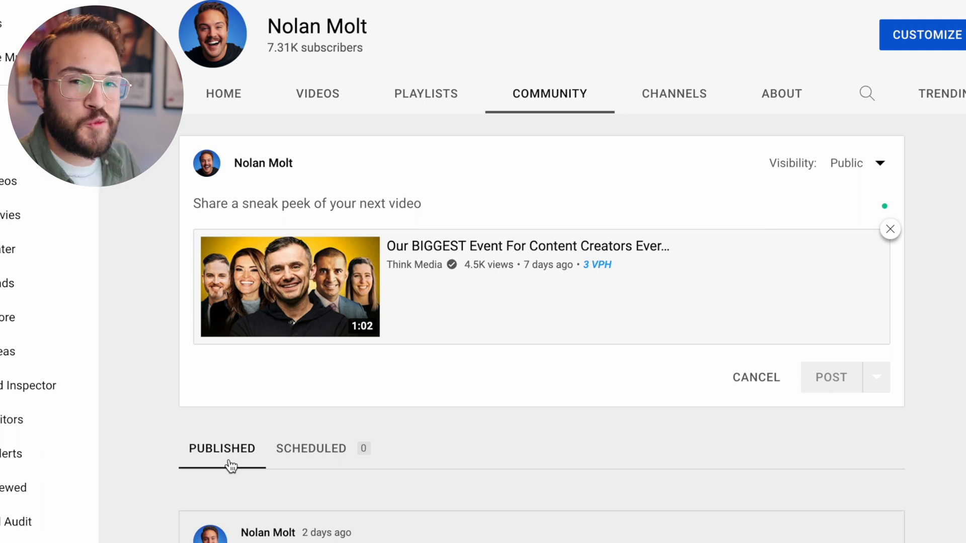
pyautogui.write("Who's coming to Grow With Video Live to see @GaryVee with me?!")
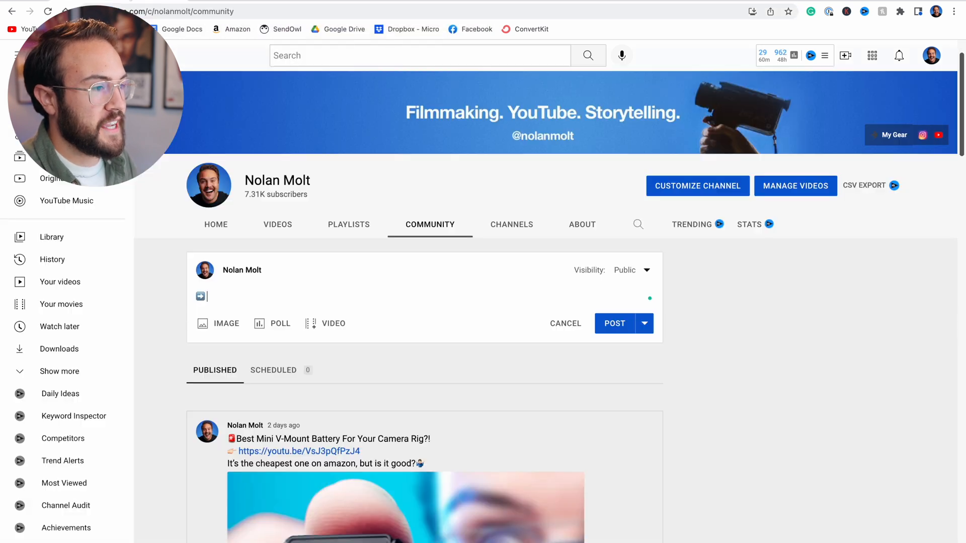
pyautogui.write('https://www.youtube.com/watch?v=LBQZsQ0DpQo')
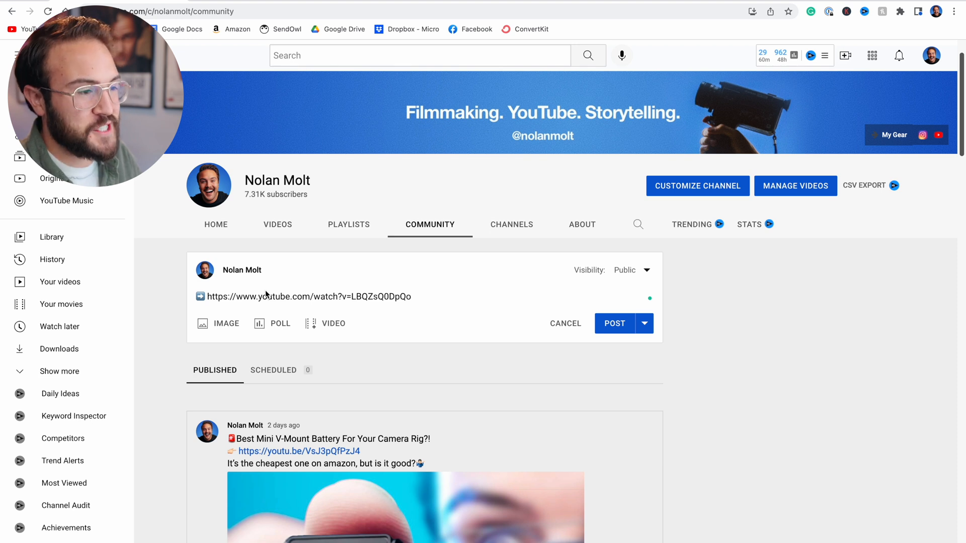
pyautogui.click(304, 296)
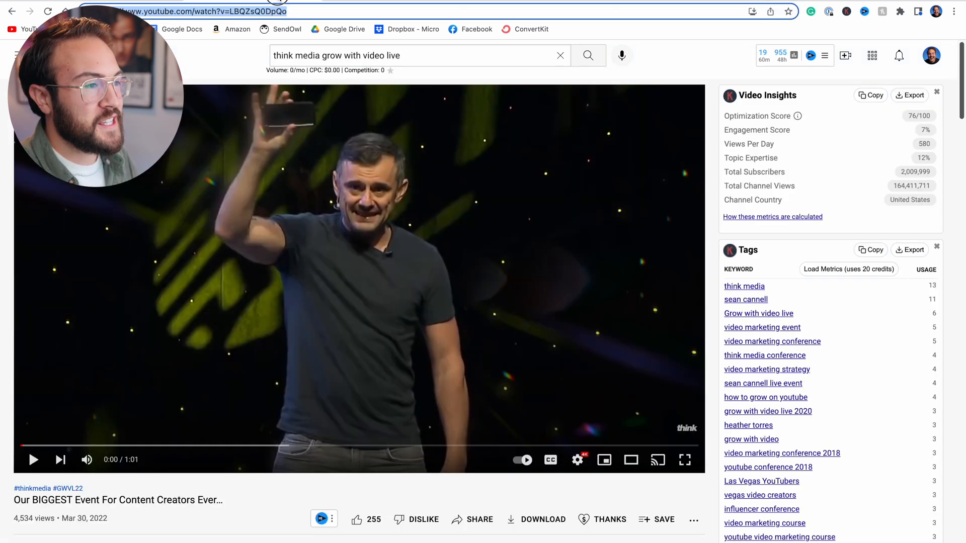
# - Copy the event video's short youtu.be link from its Share dialog
pyautogui.scroll(-3)
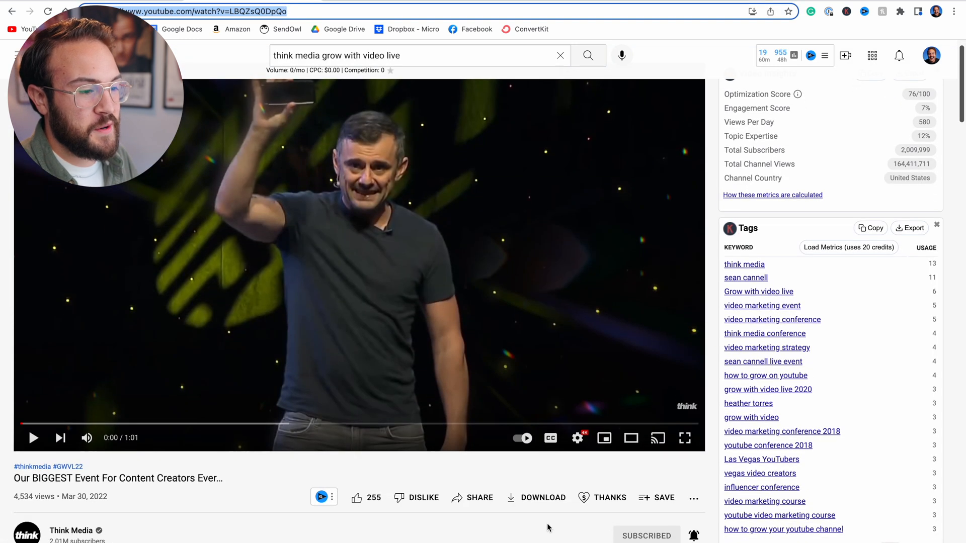
pyautogui.click(479, 498)
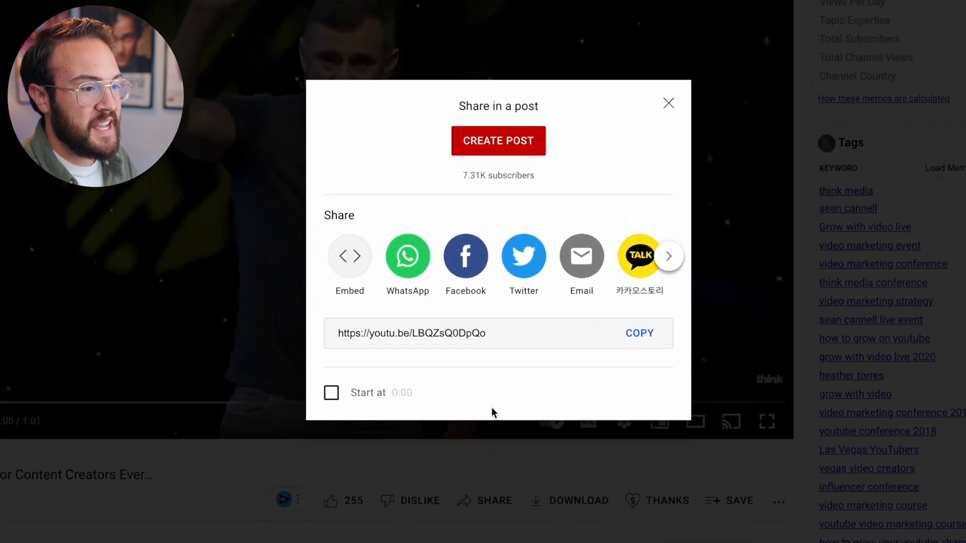
pyautogui.click(639, 333)
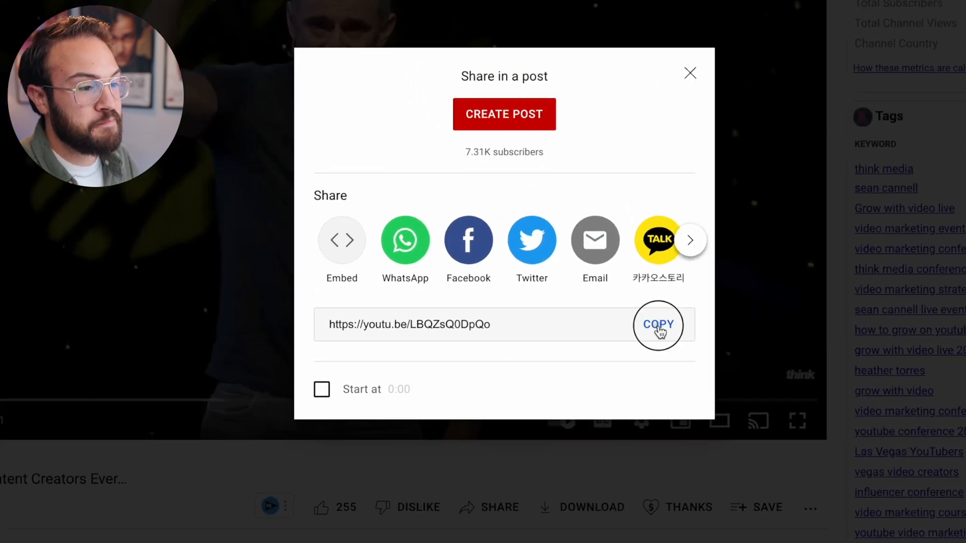
pyautogui.click(657, 325)
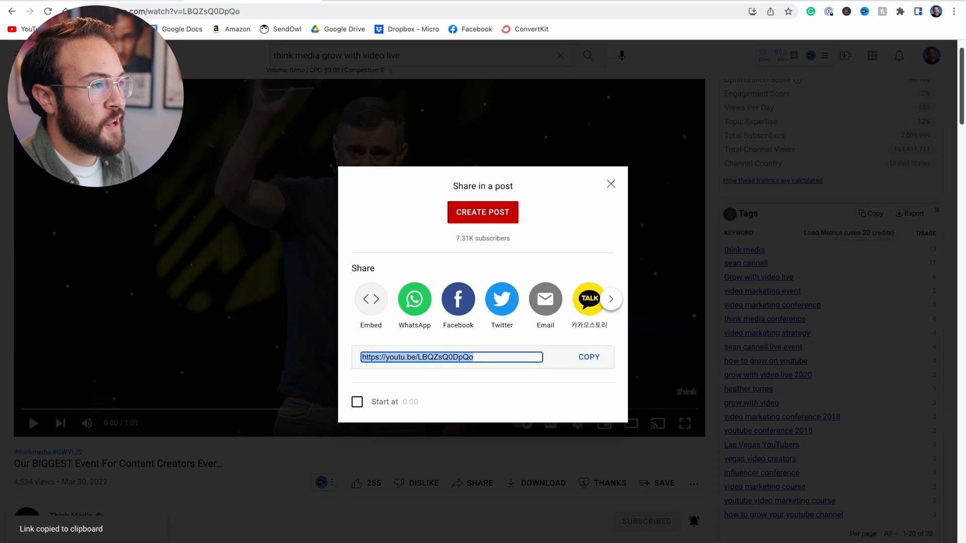